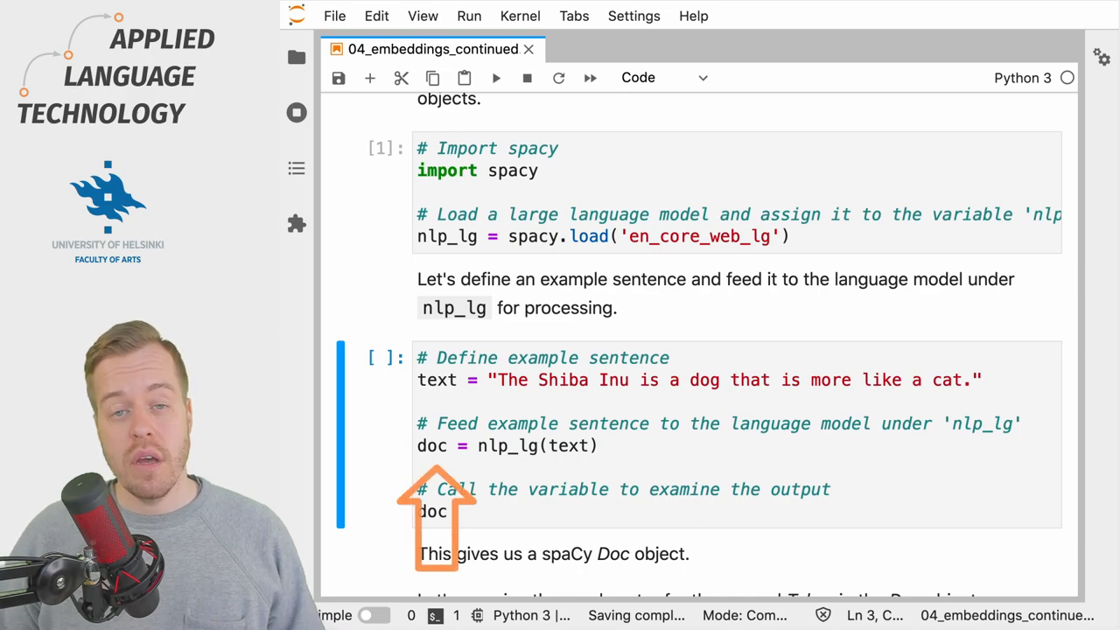
{"action": "scroll", "scroll_direction": "down", "scroll_amount": 3}
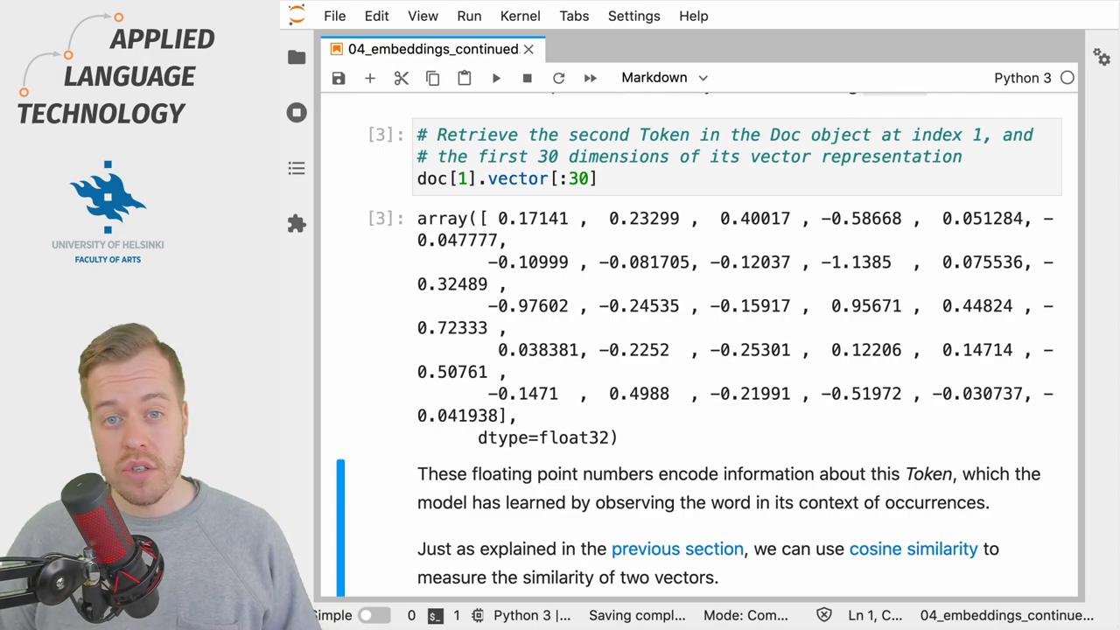
{"action": "scroll", "scroll_direction": "down", "scroll_amount": 3}
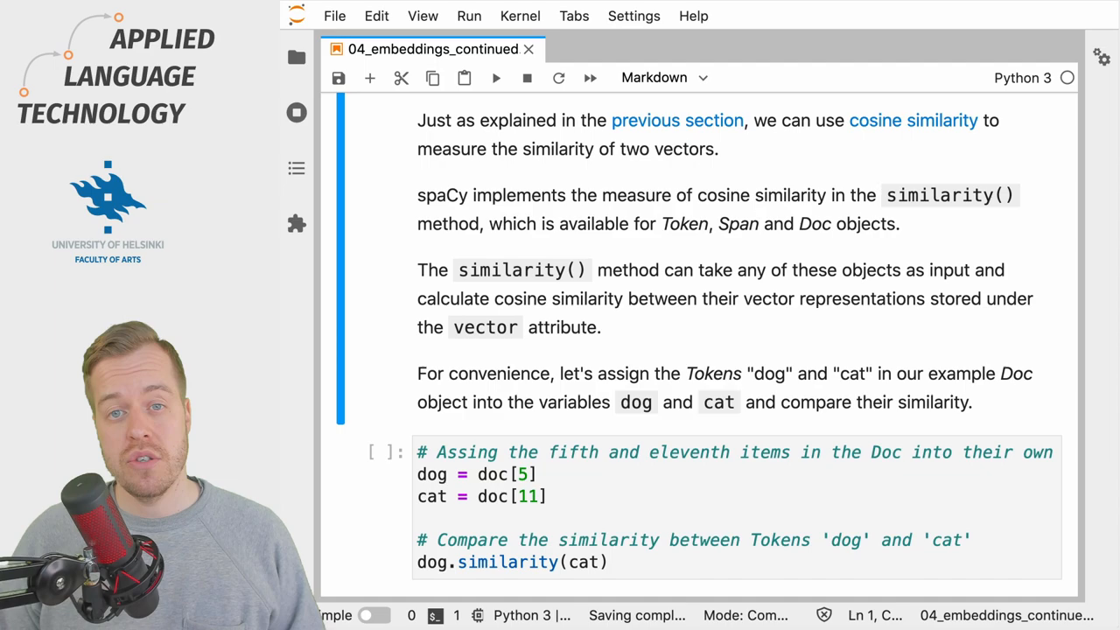
{"action": "scroll", "scroll_direction": "down", "scroll_amount": 3}
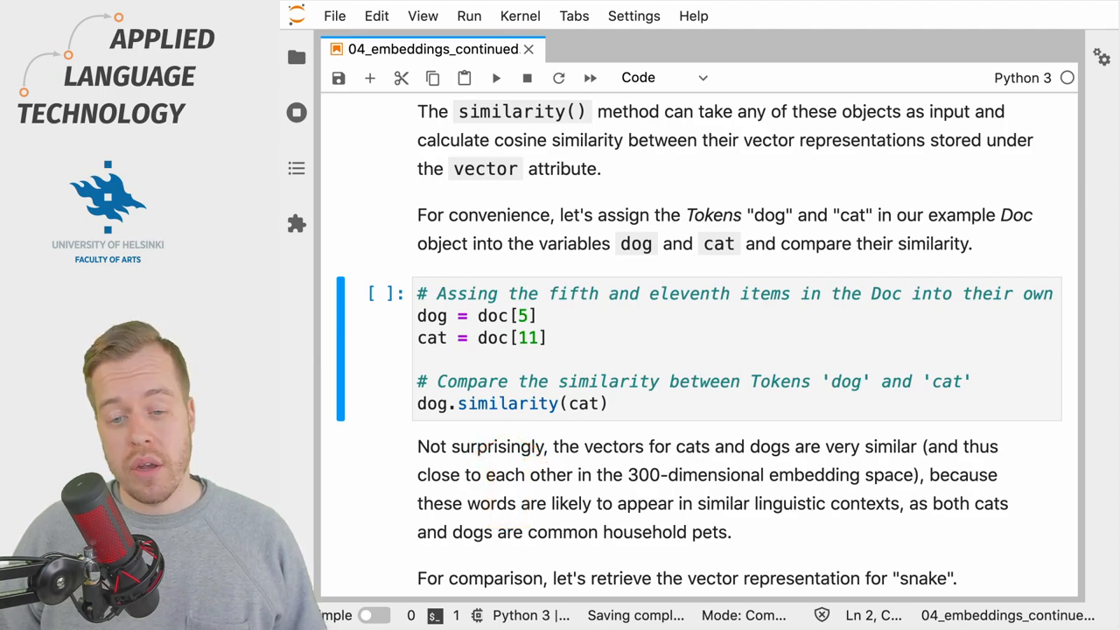
{"action": "left_click", "coordinate": [497, 77]}
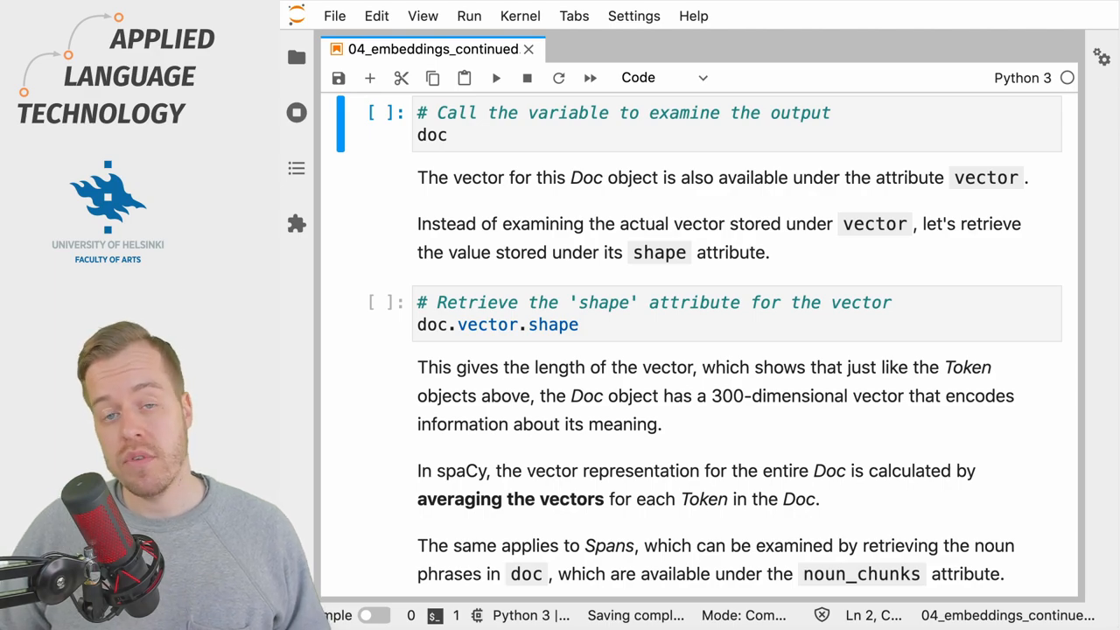
{"action": "left_click", "coordinate": [497, 77]}
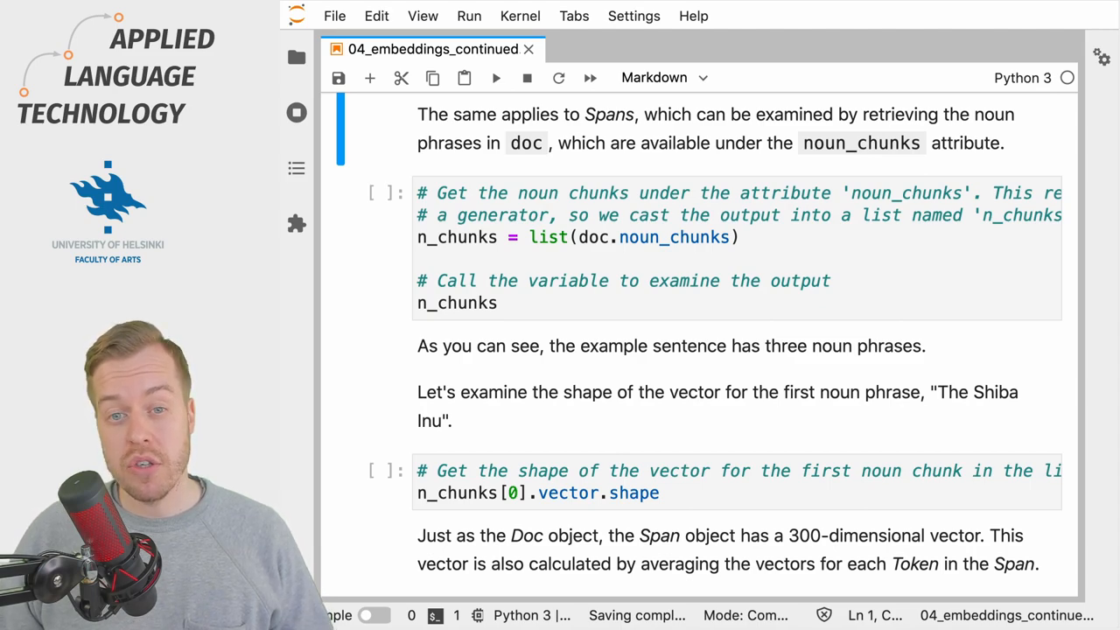
{"action": "left_click", "coordinate": [662, 77]}
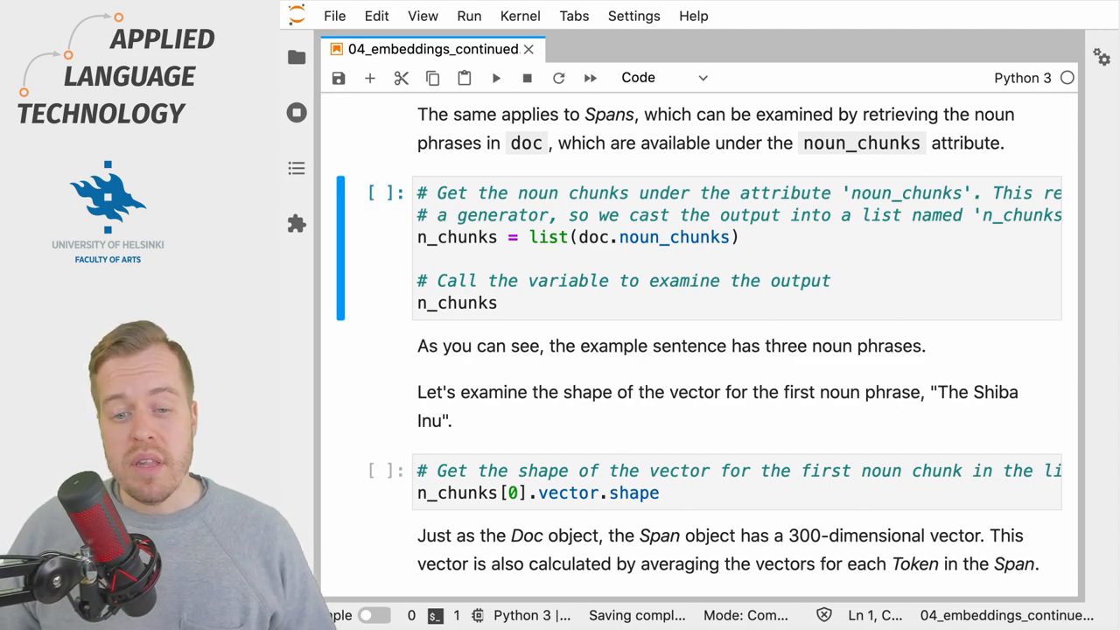